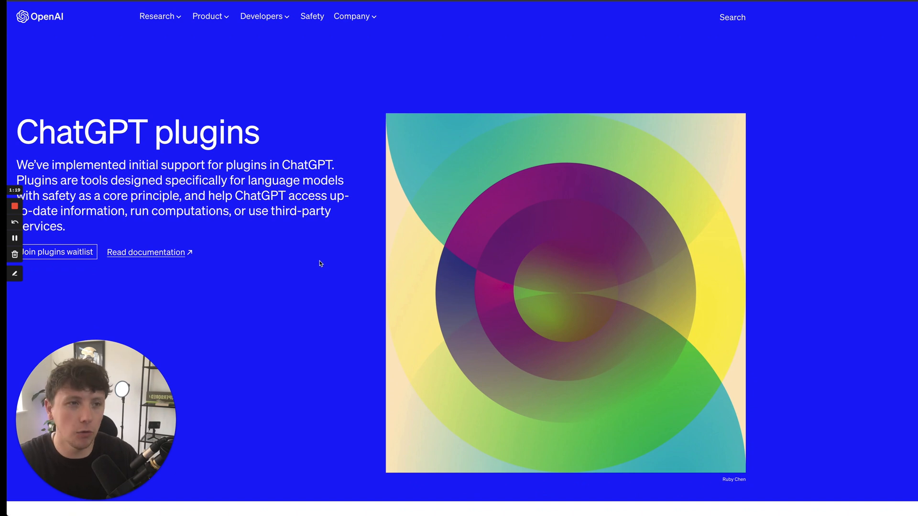
Read down the ChatGPT plugins announcement through the first list of plugin cards.
scroll(down, 3)
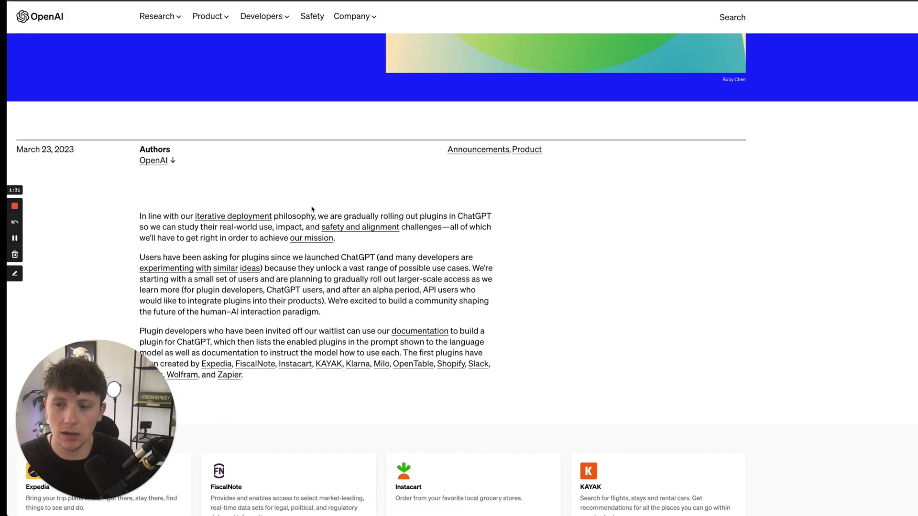
scroll(down, 3)
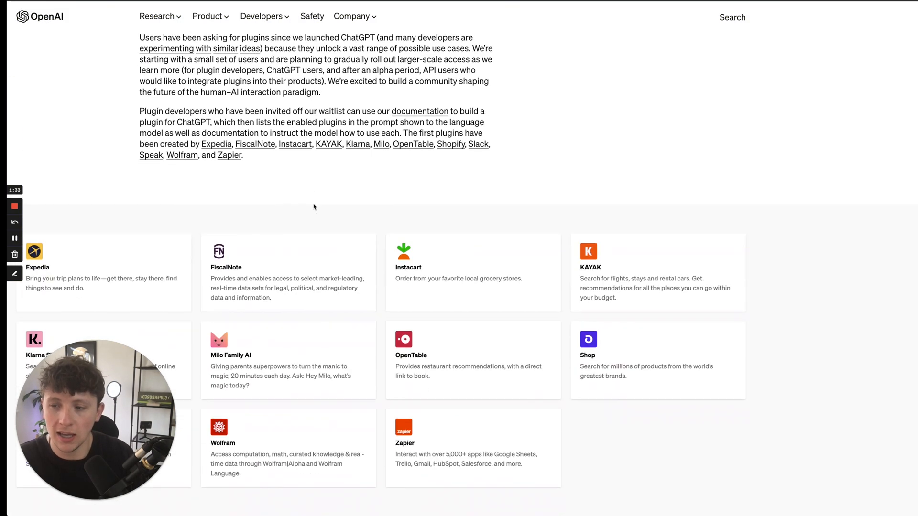
scroll(down, 3)
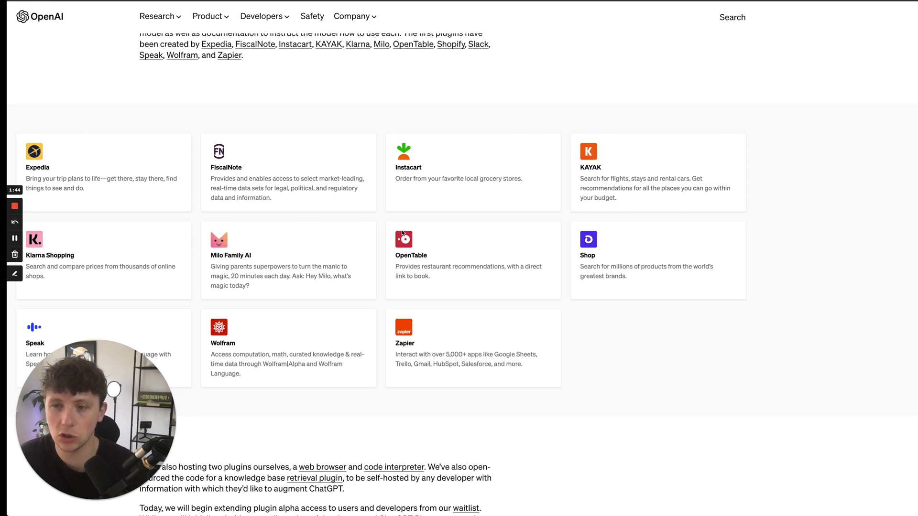
mouse_move(200, 155)
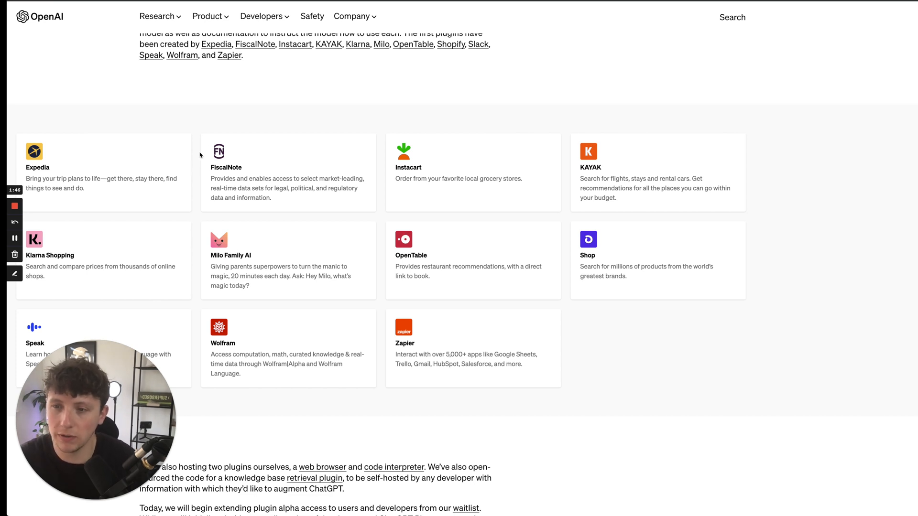
scroll(down, 3)
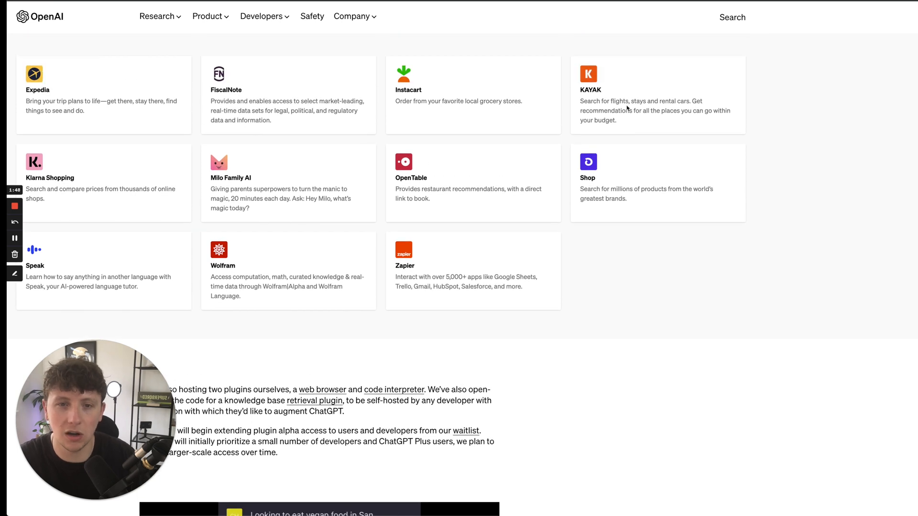
mouse_move(296, 191)
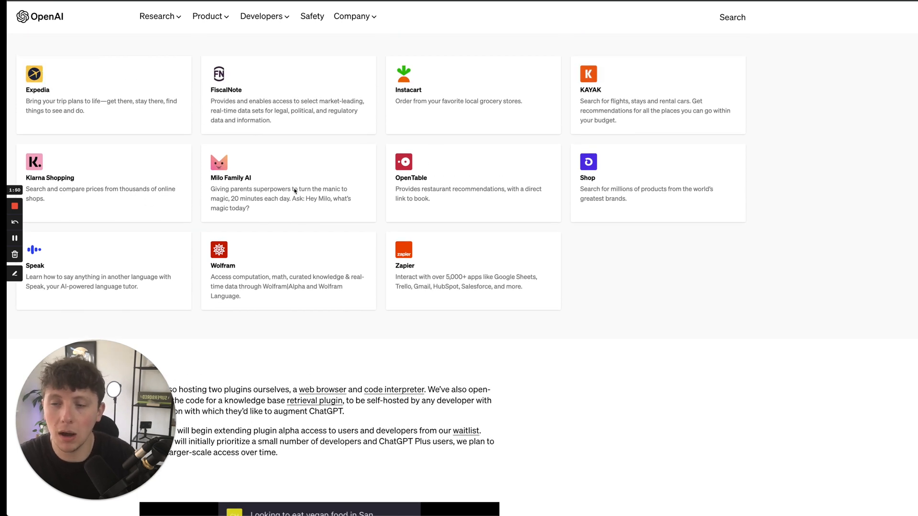
scroll(down, 3)
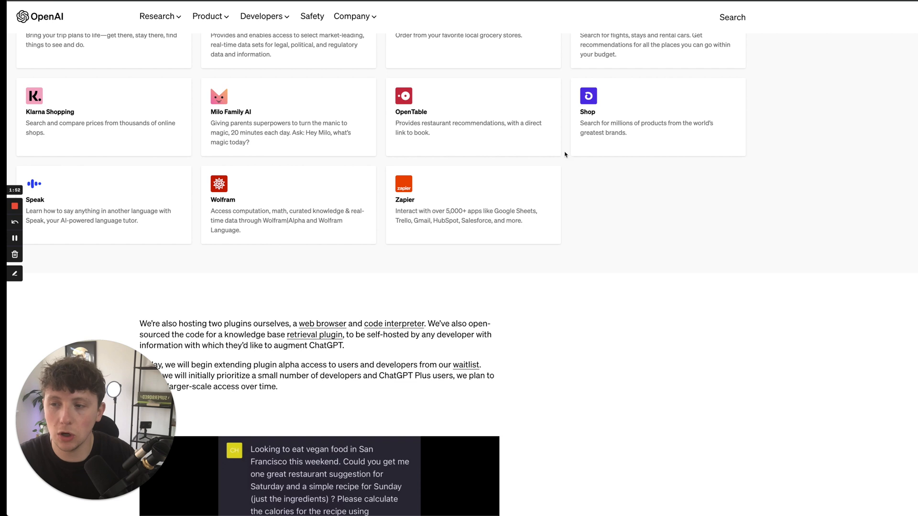
mouse_move(460, 212)
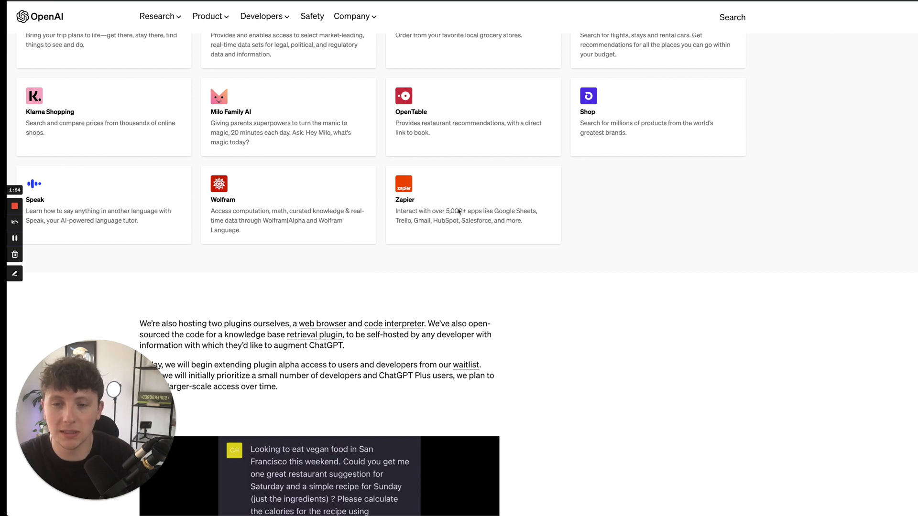
Continue down the page to the embedded demo video and the Overview section.
scroll(down, 3)
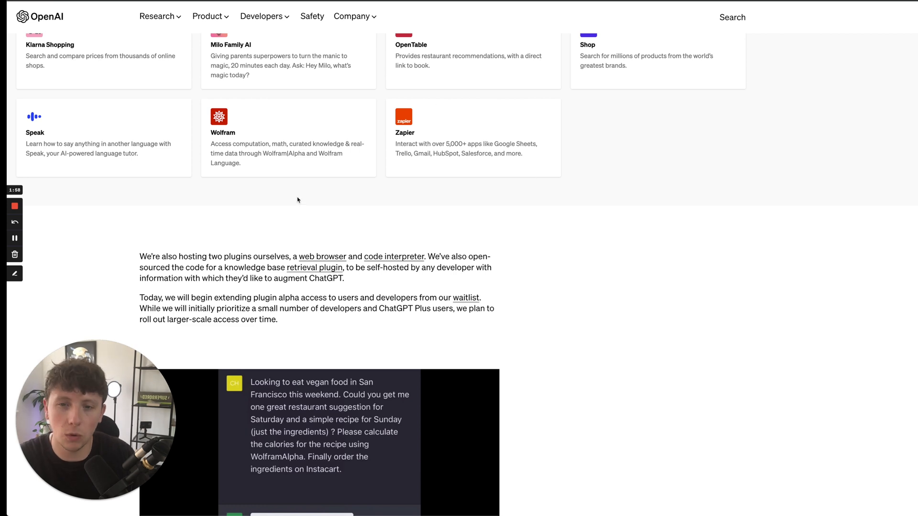
scroll(down, 3)
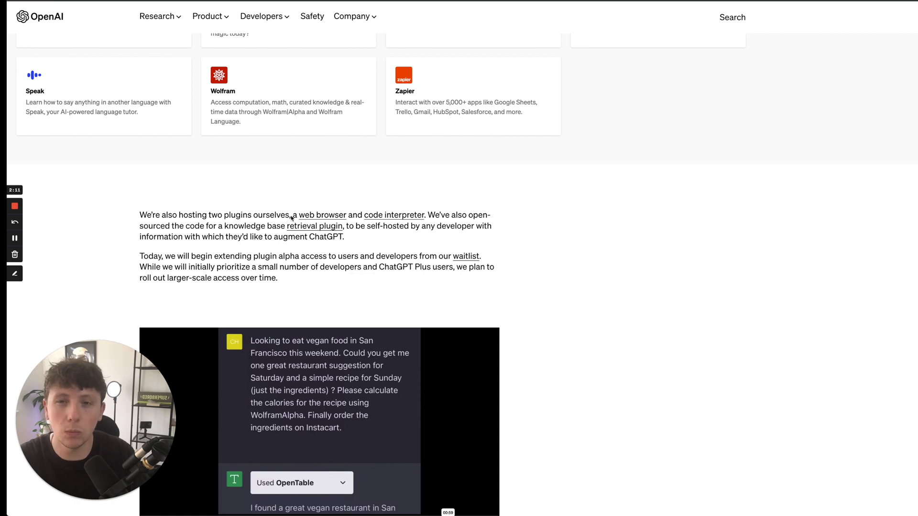
mouse_move(357, 223)
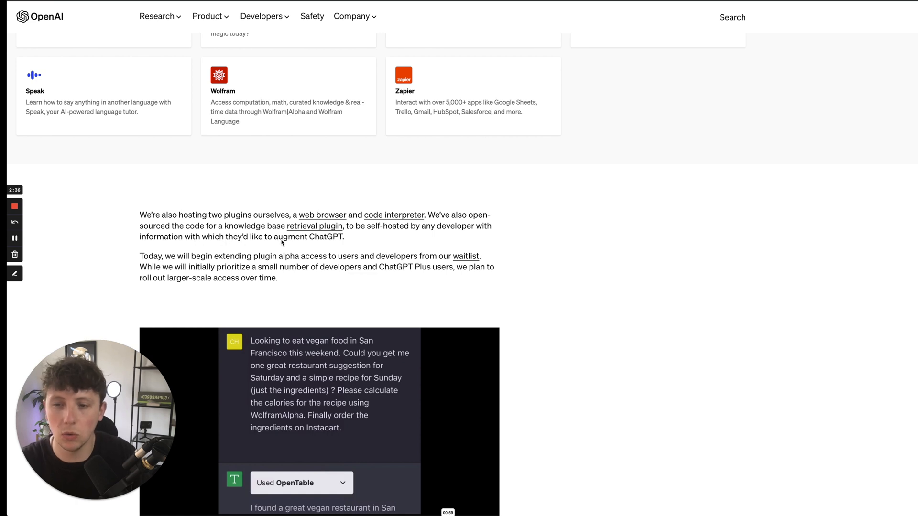
scroll(down, 3)
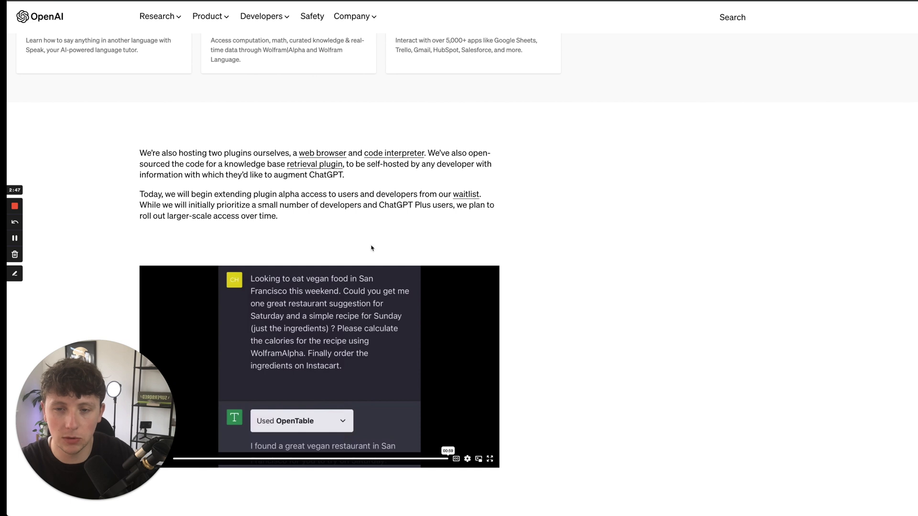
scroll(down, 3)
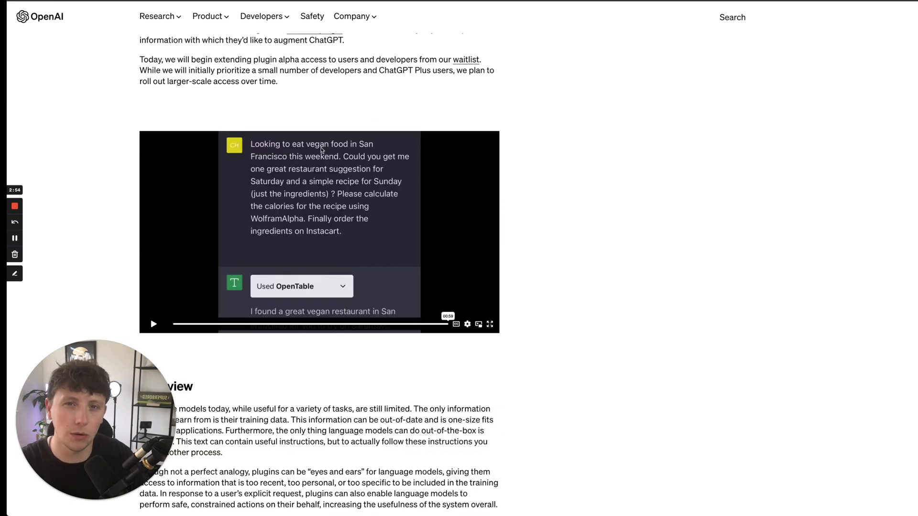
scroll(down, 3)
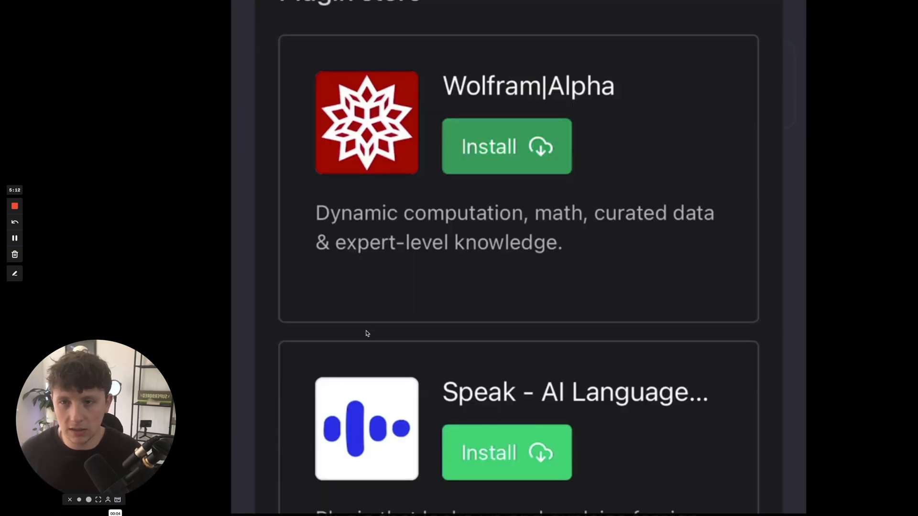
Follow the demo's plugin store as OpenTable and Instacart are installed, with Expedia listed.
scroll(down, 3)
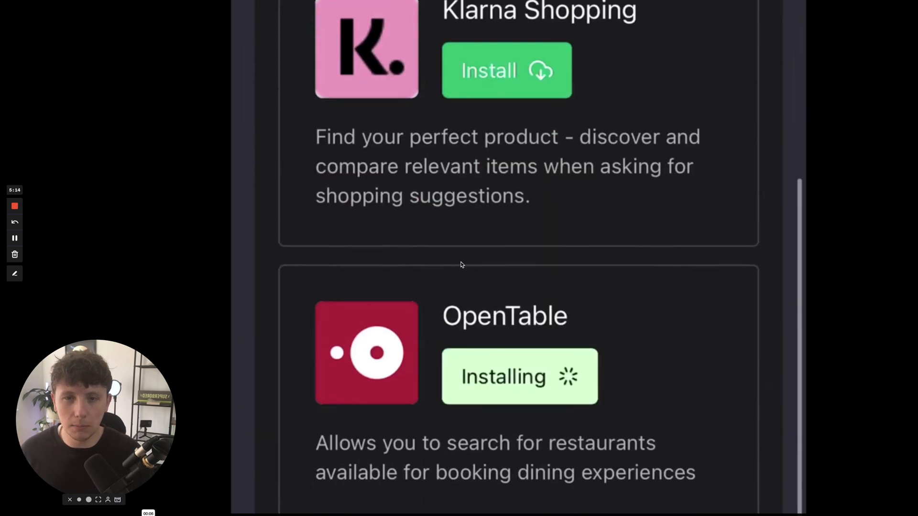
scroll(down, 3)
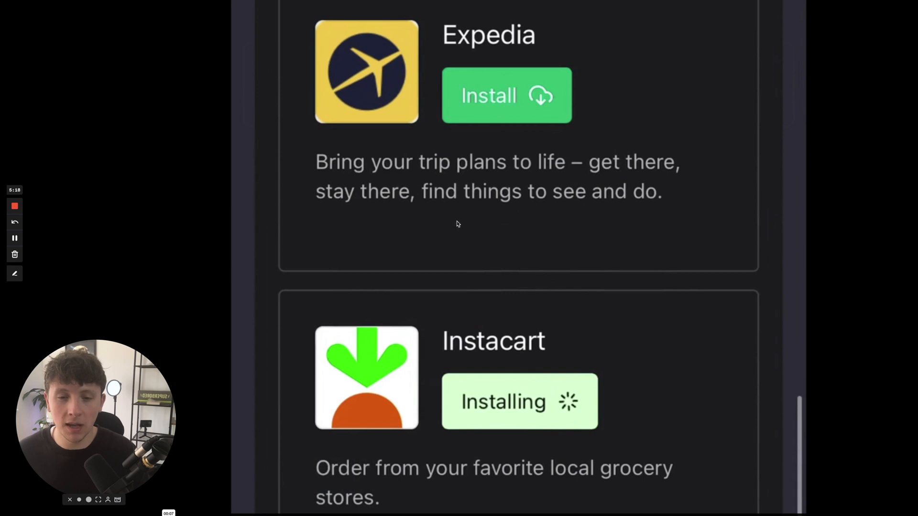
mouse_move(406, 241)
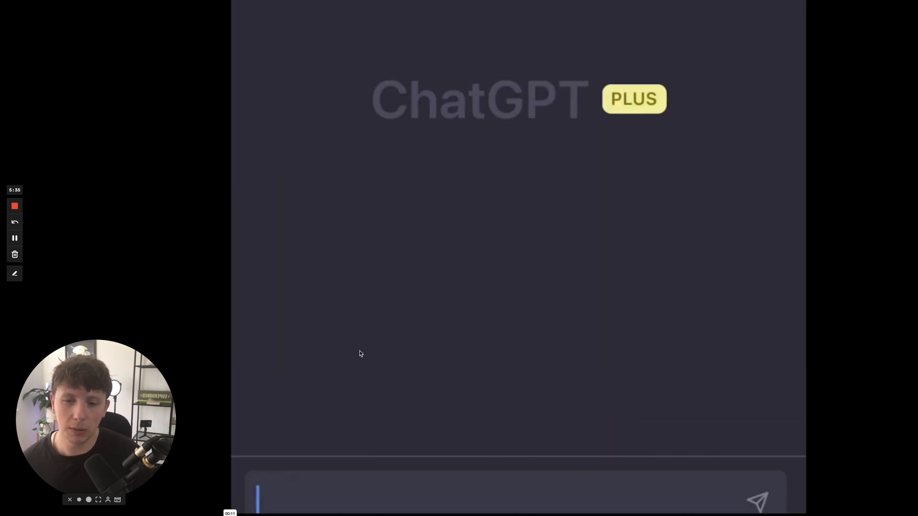
Send the prompt asking for a vegan San Francisco restaurant, recipe, calorie count and Instacart order.
text(Looking to eat vegan food in San Francisco this weekend. Could you get me one great restaurant suggestion for Saturday and a simple recipe for Sunday (just the ingredients) ? Please calculate the calories for the recipe using WolframAlpha. Finally order the ingredients on Instacart.)
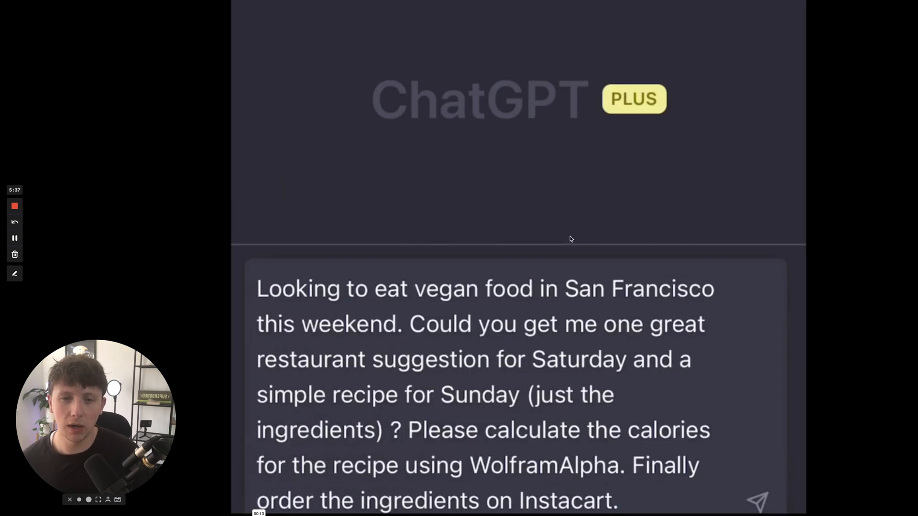
click(756, 501)
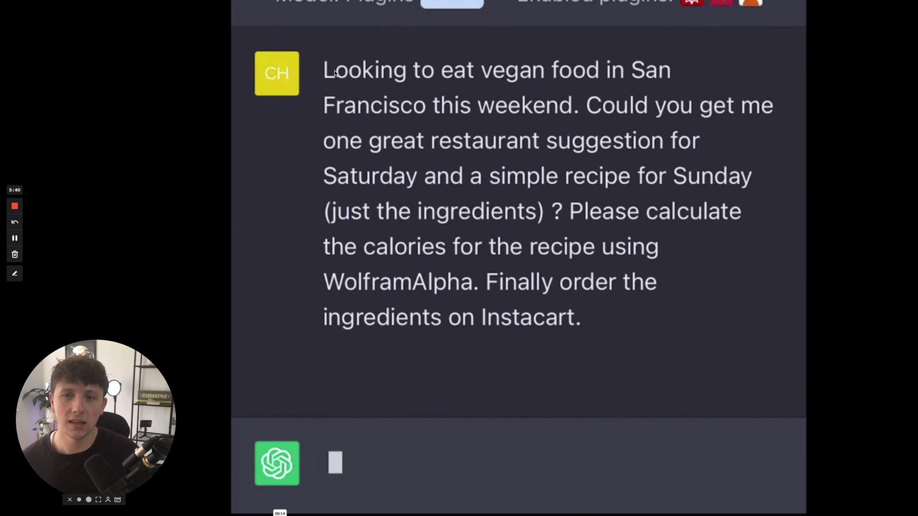
mouse_move(511, 124)
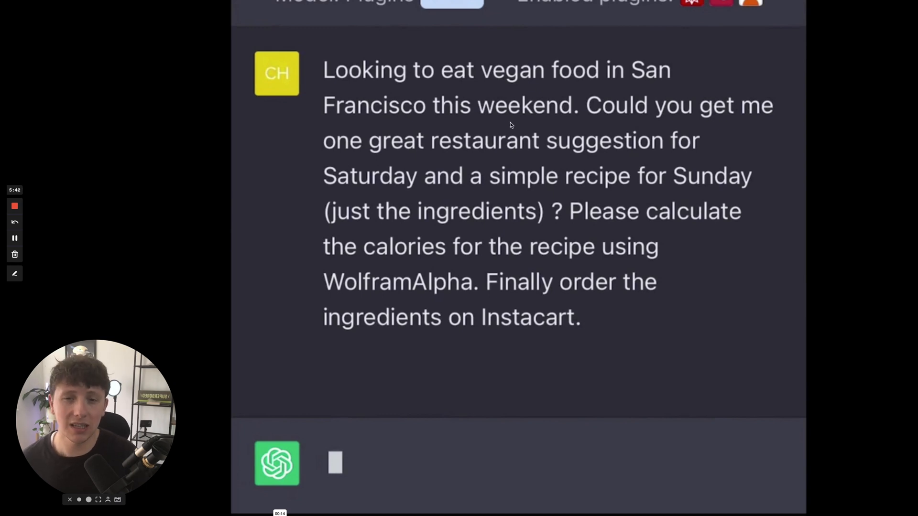
mouse_move(375, 155)
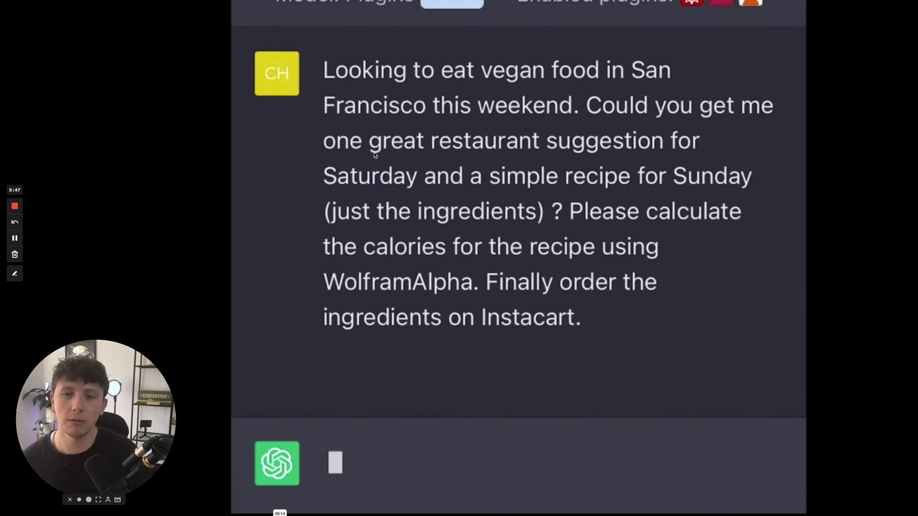
mouse_move(413, 183)
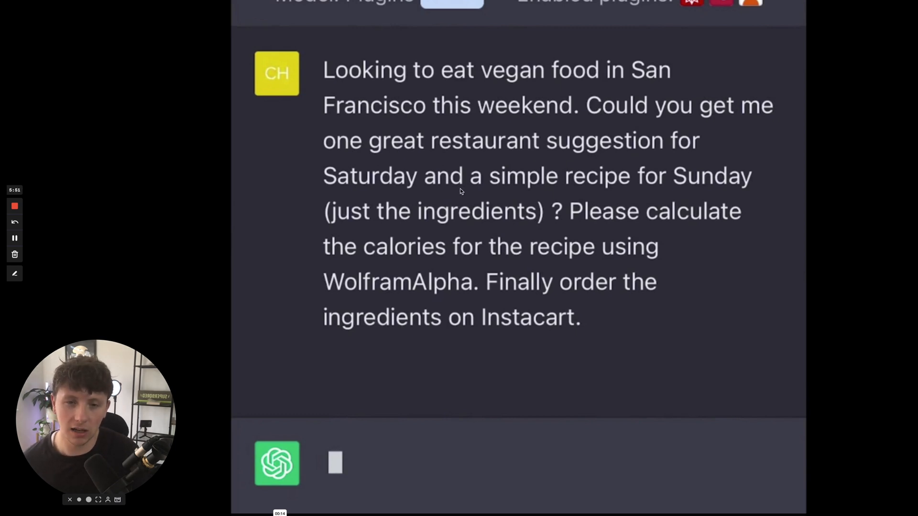
mouse_move(601, 212)
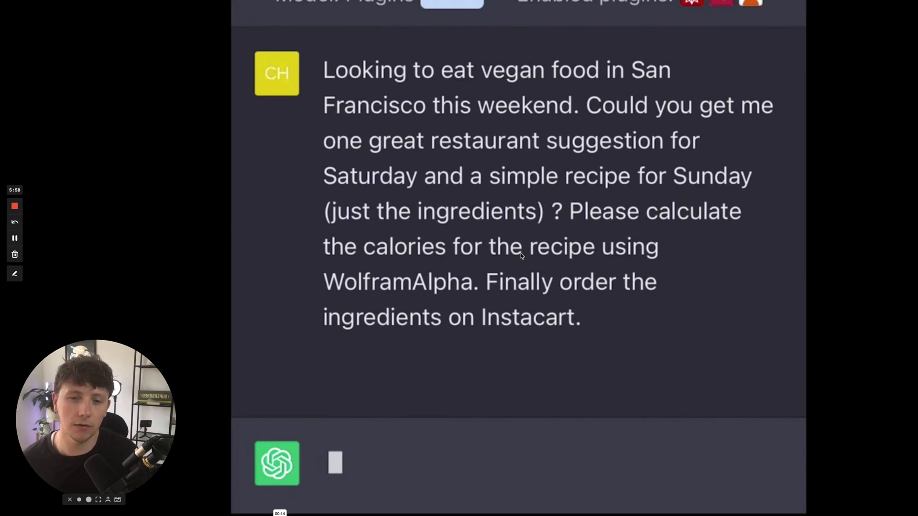
mouse_move(520, 297)
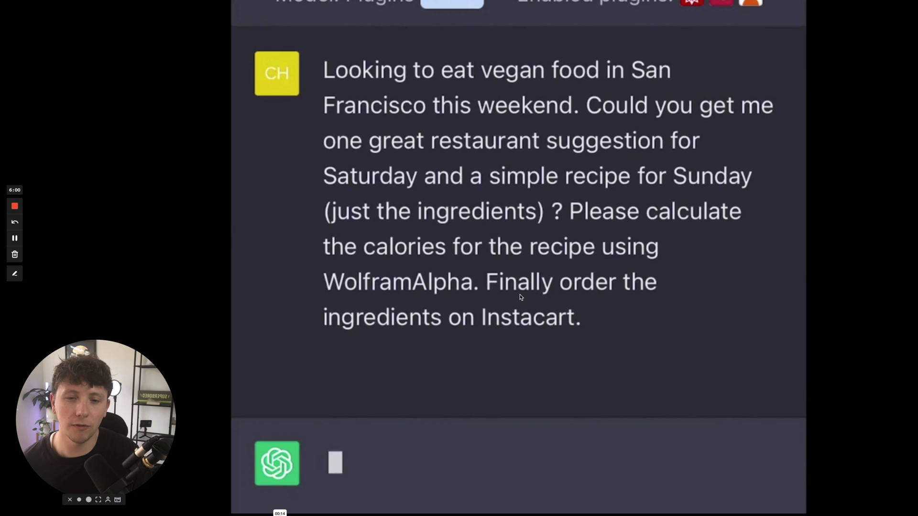
mouse_move(514, 321)
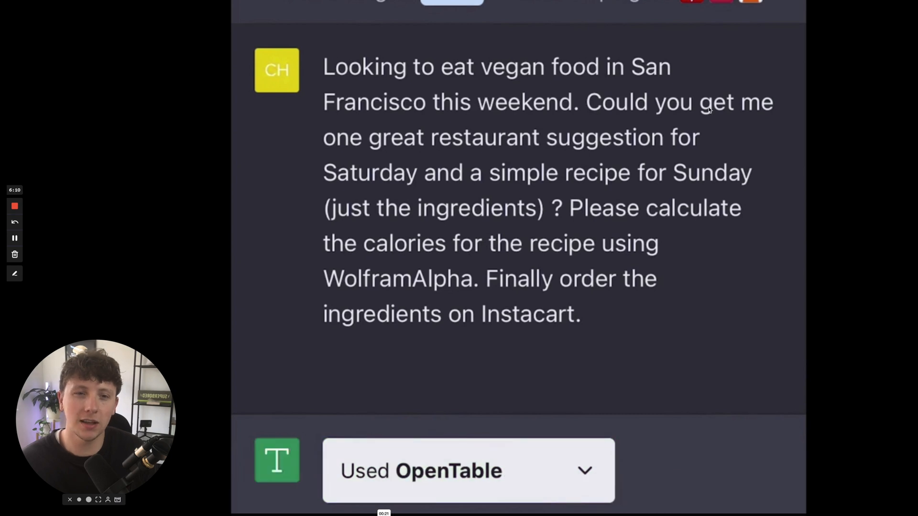
Read the reply's Greens Restaurant suggestion and Chickpea Salad recipe from OpenTable and the model.
scroll(down, 3)
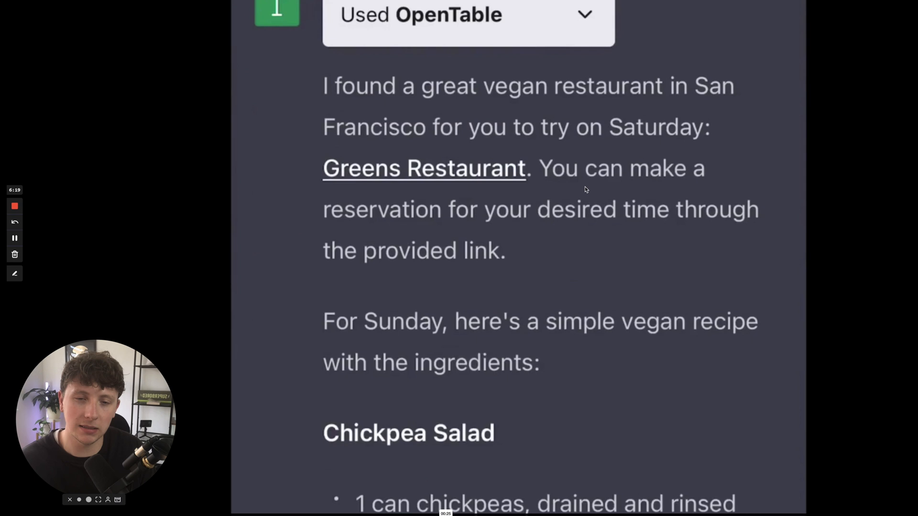
scroll(down, 3)
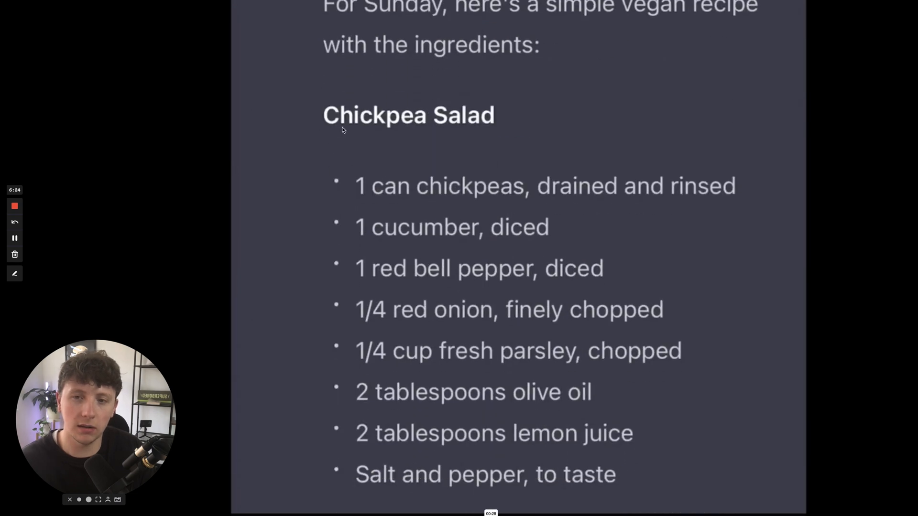
scroll(down, 3)
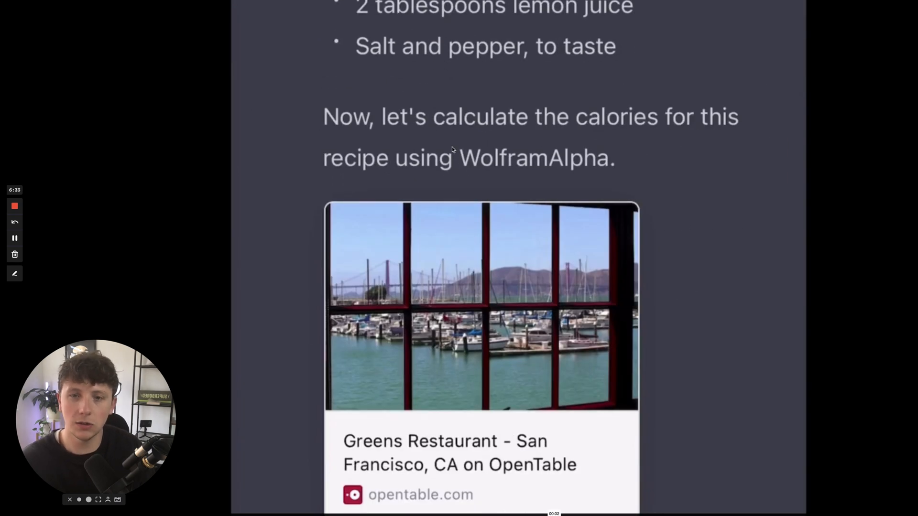
scroll(down, 3)
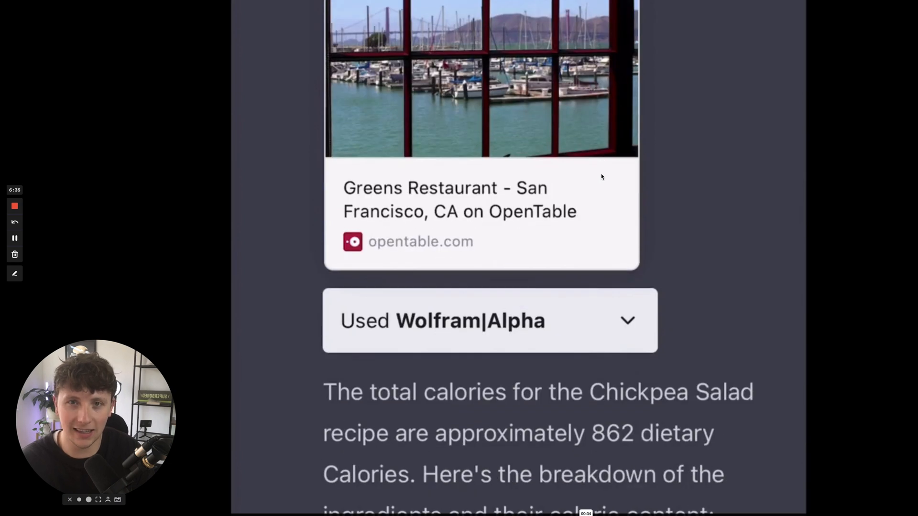
scroll(down, 3)
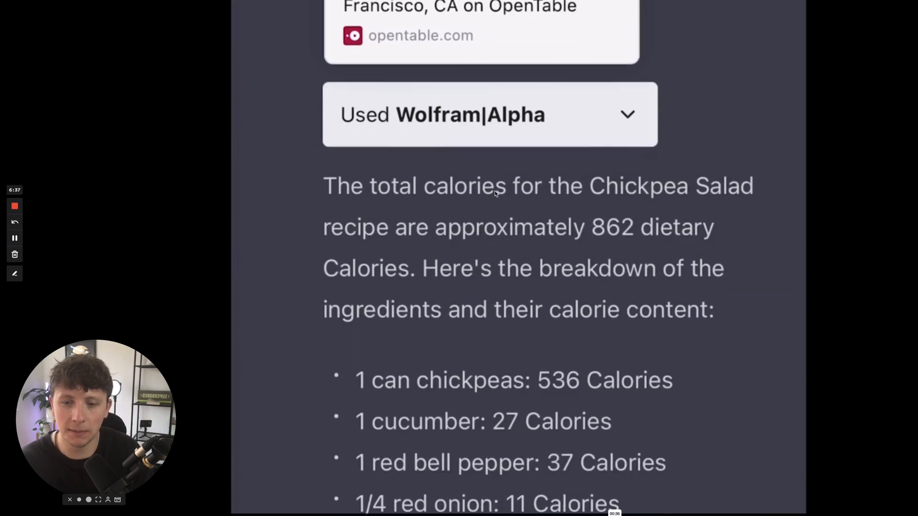
scroll(down, 3)
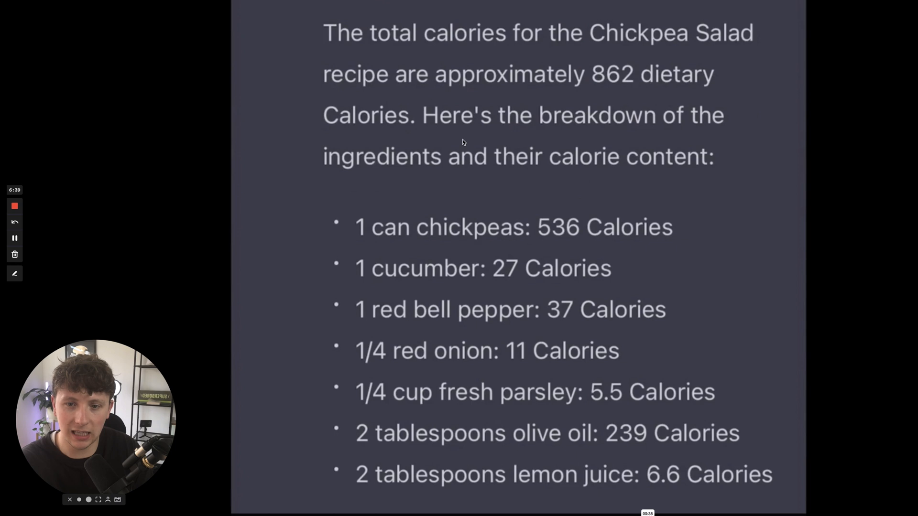
Read Wolfram|Alpha's roughly 862-calorie breakdown and the Instacart shopping list, then return to the prompt.
scroll(down, 3)
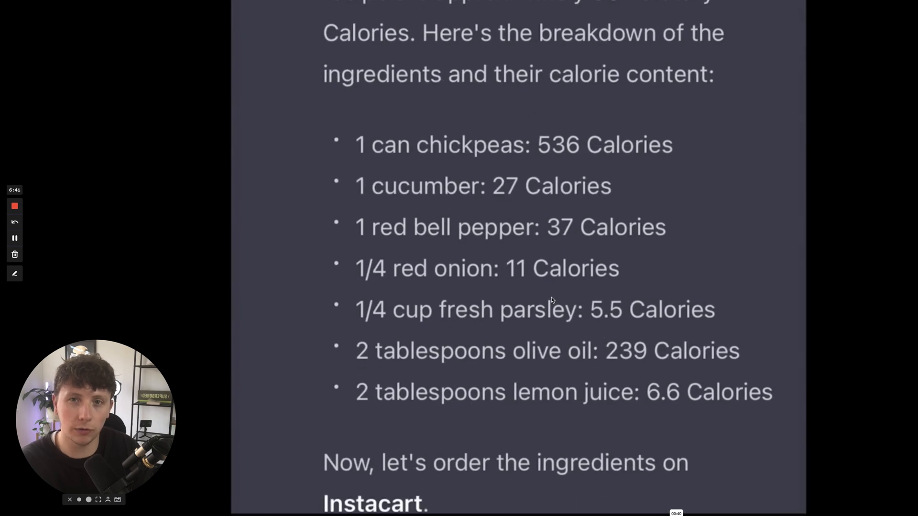
scroll(down, 3)
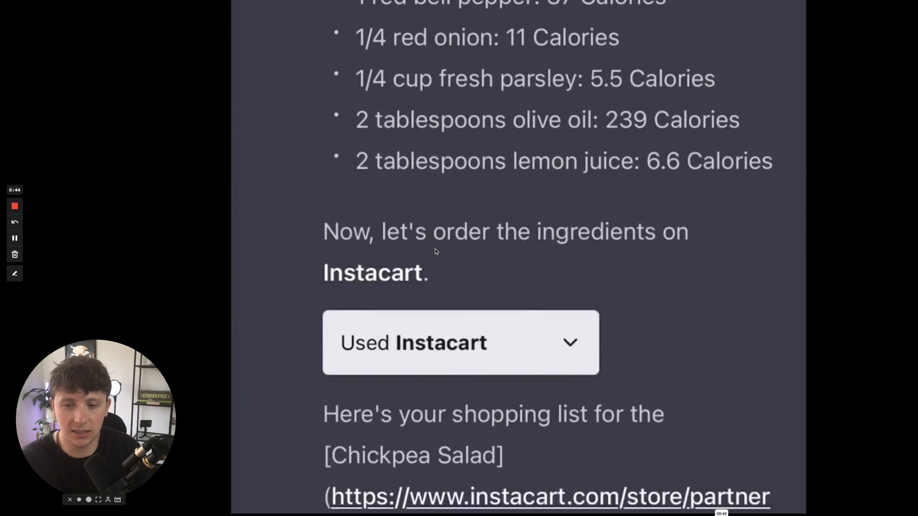
scroll(down, 3)
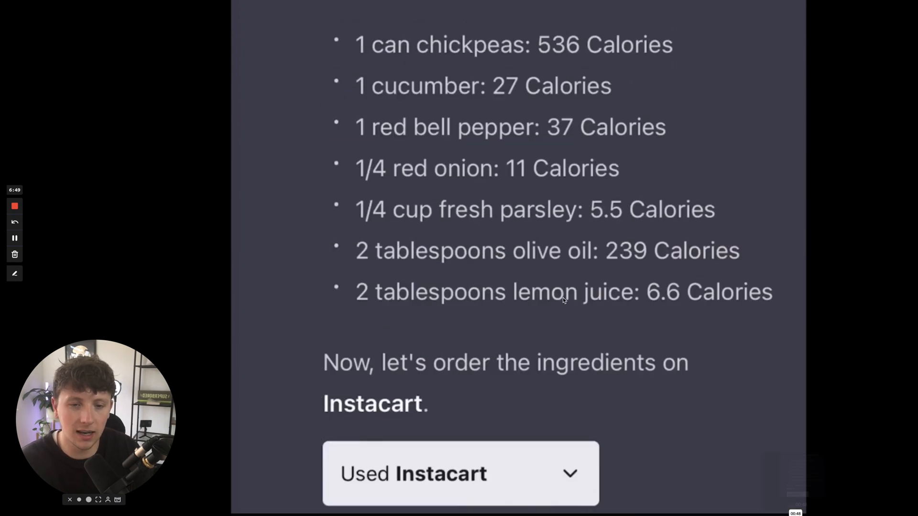
scroll(down, 3)
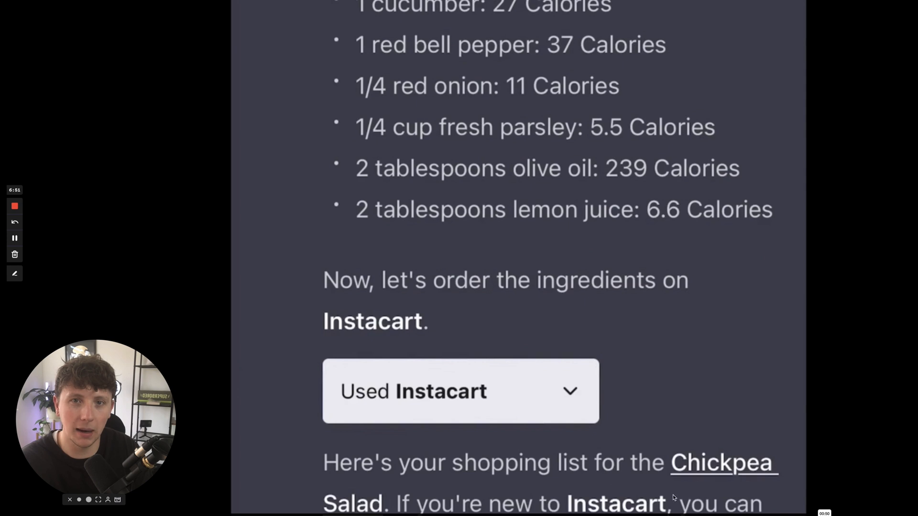
click(461, 391)
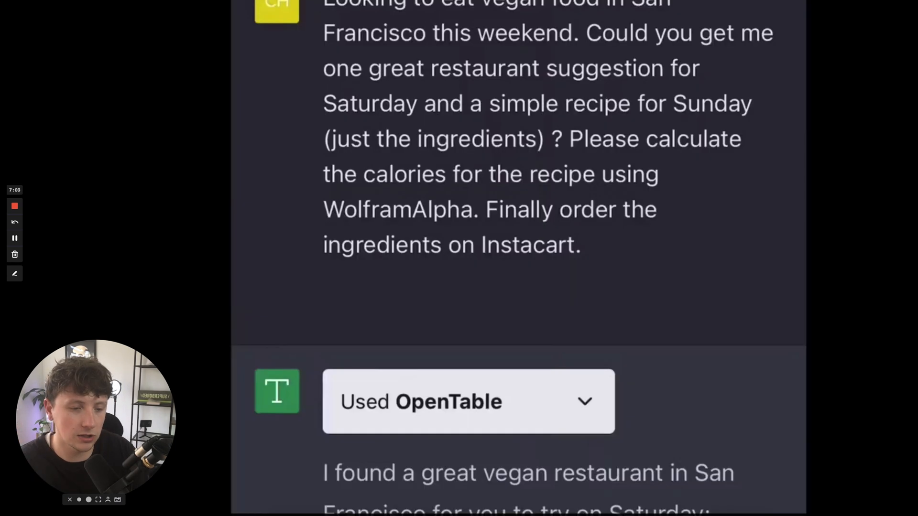
scroll(down, 3)
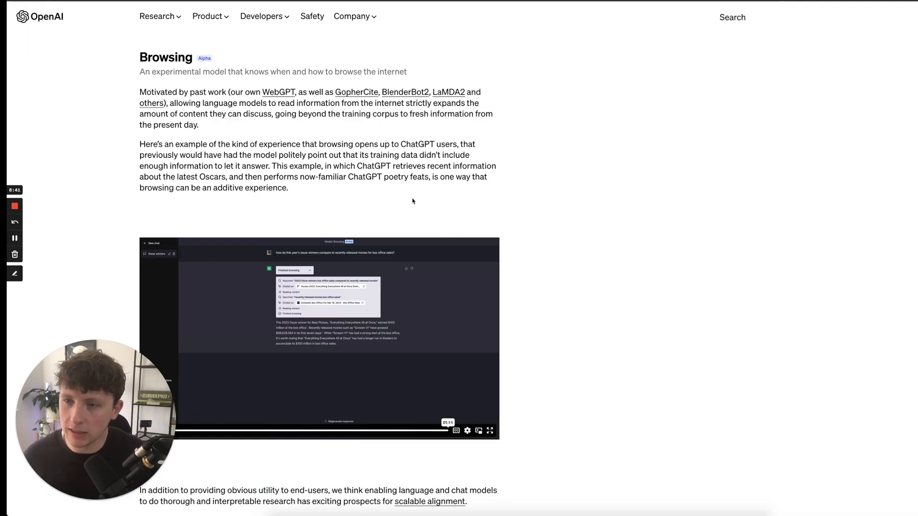
Read the Browsing section on the experimental internet-browsing model and its Oscars demo video.
scroll(down, 3)
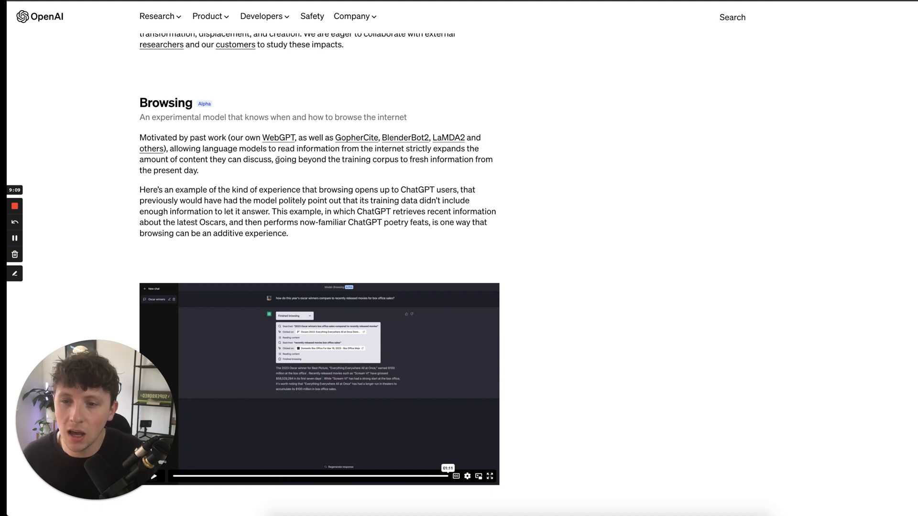
mouse_move(482, 167)
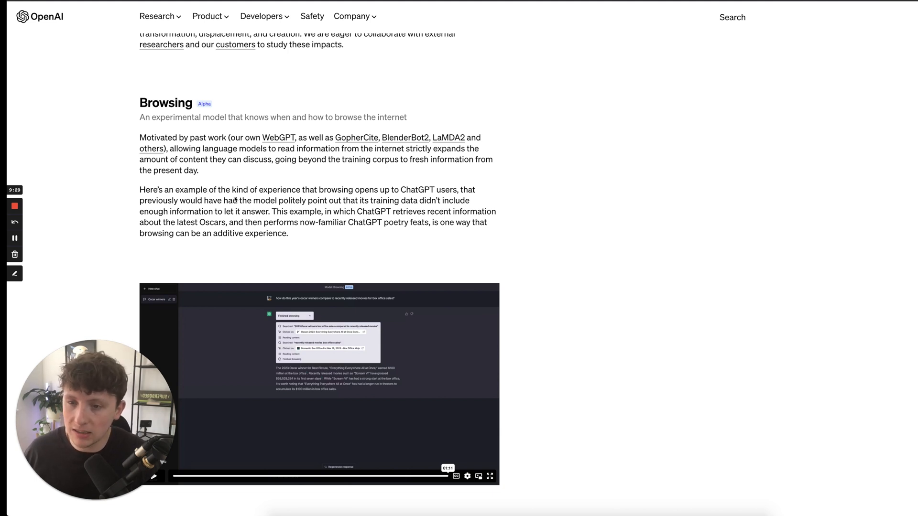
scroll(down, 3)
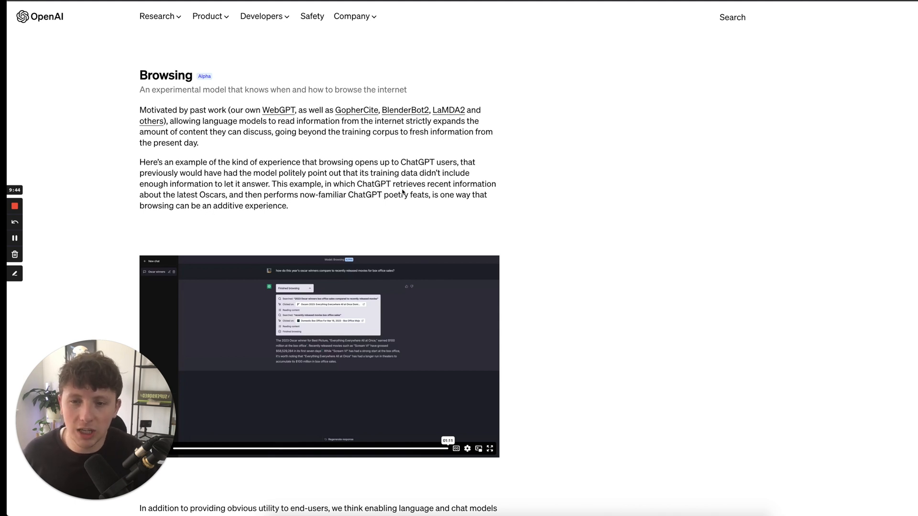
mouse_move(173, 202)
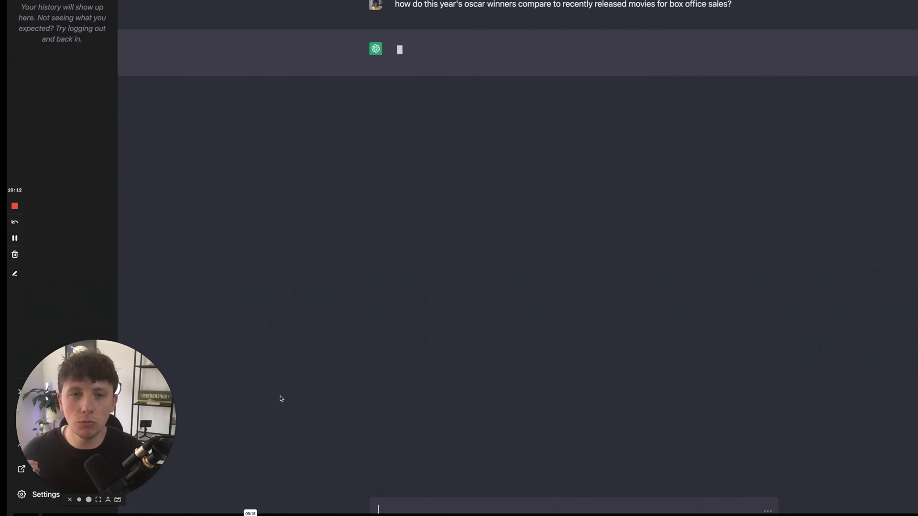
mouse_move(301, 375)
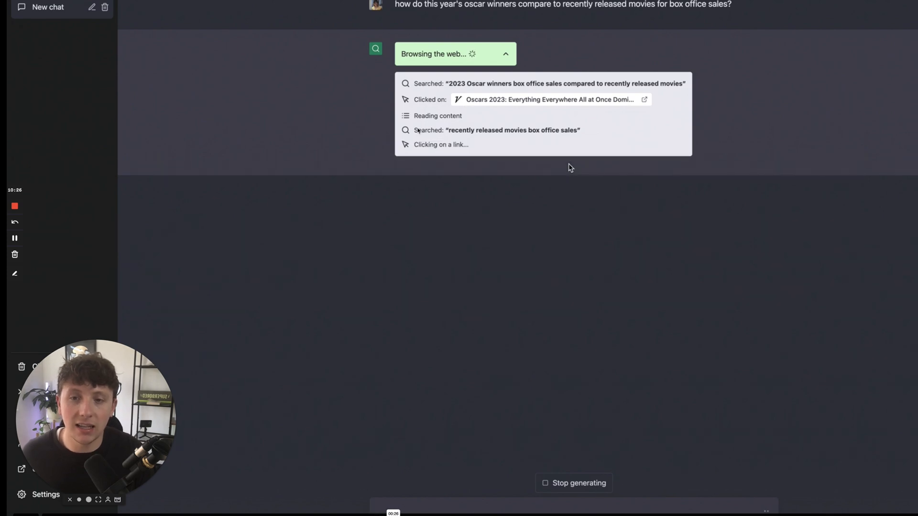
mouse_move(469, 309)
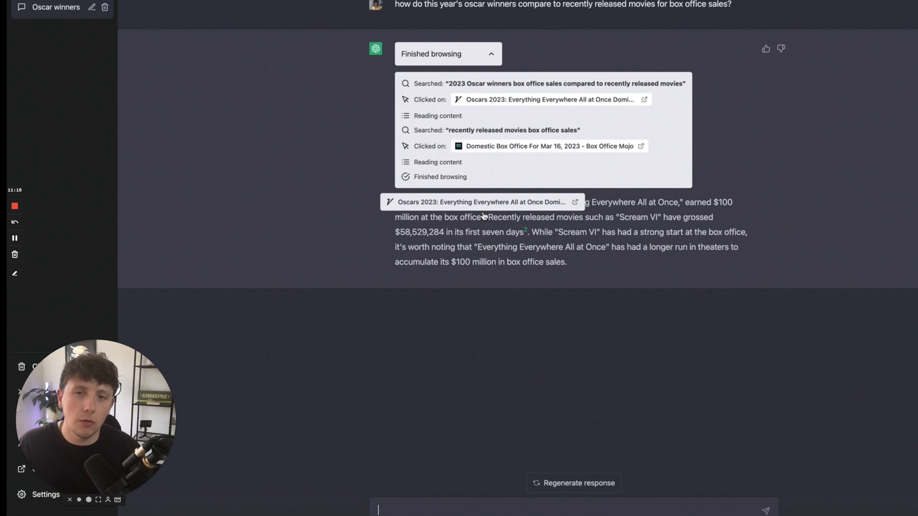
mouse_move(671, 429)
text(when was the first oscars and where was it held?)
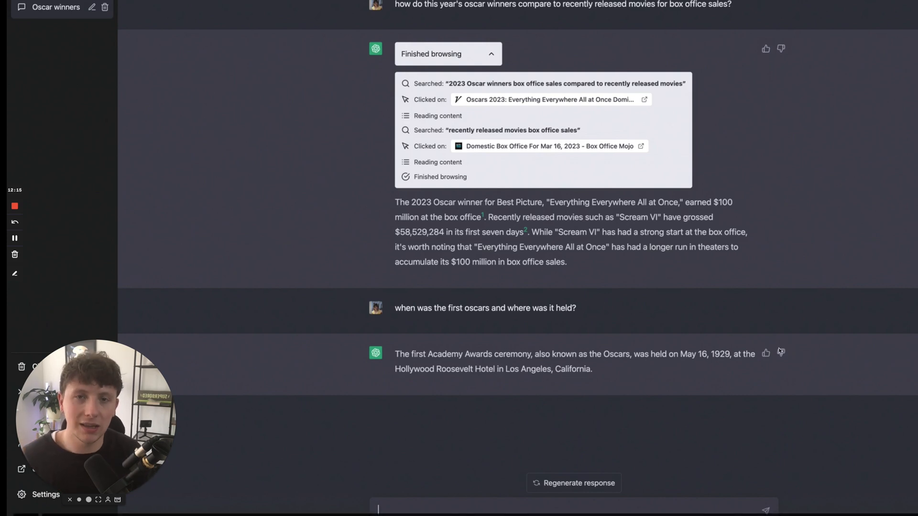
mouse_move(581, 344)
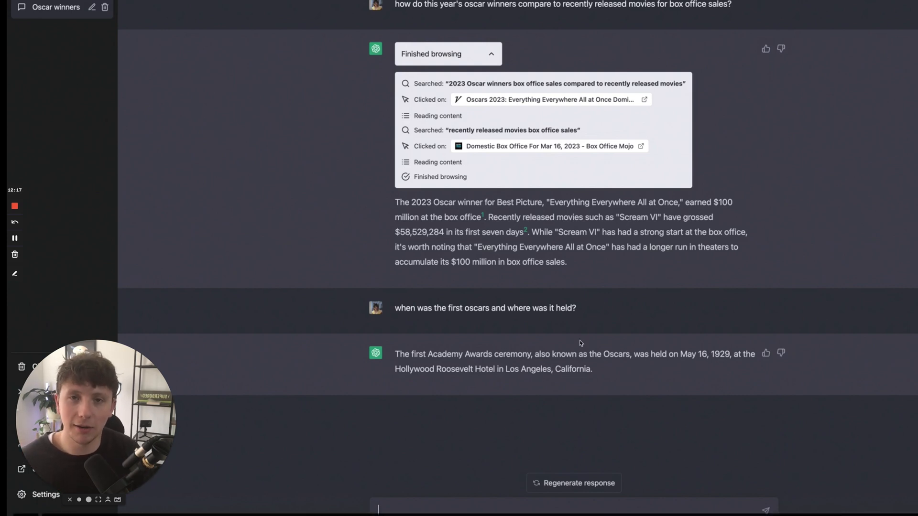
mouse_move(574, 322)
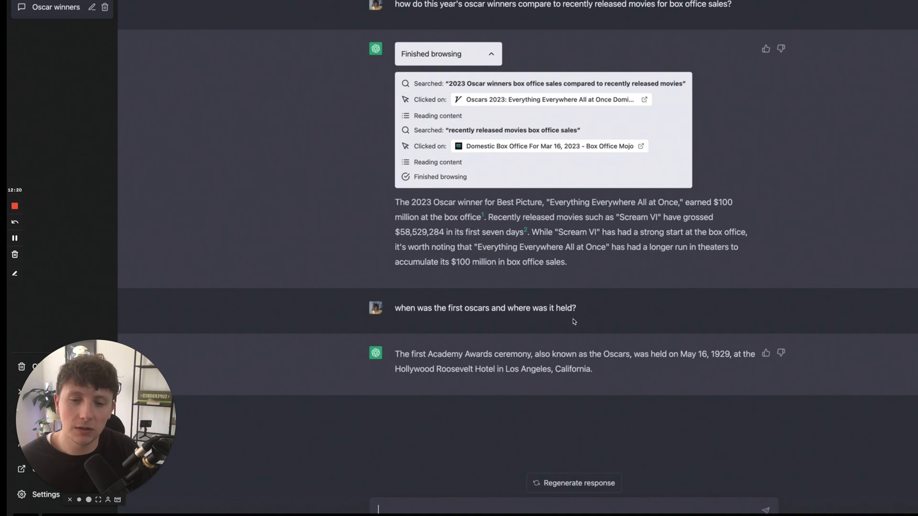
mouse_move(592, 318)
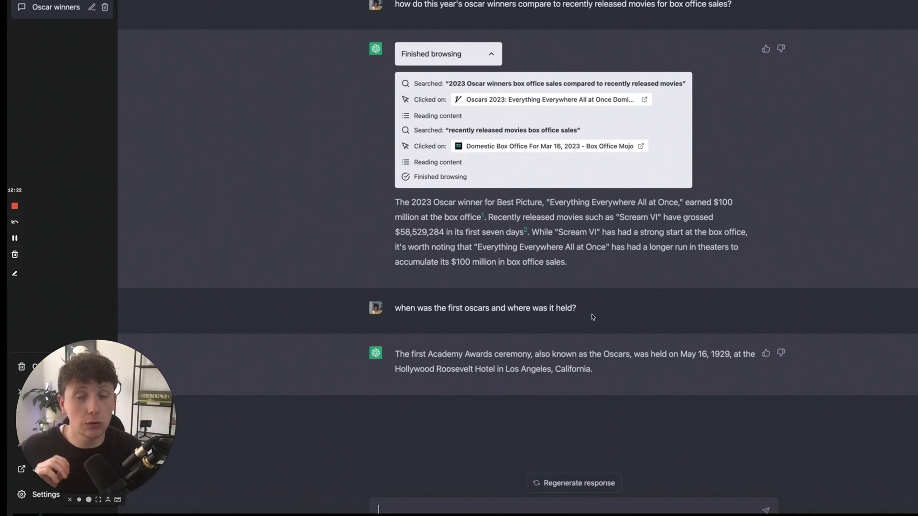